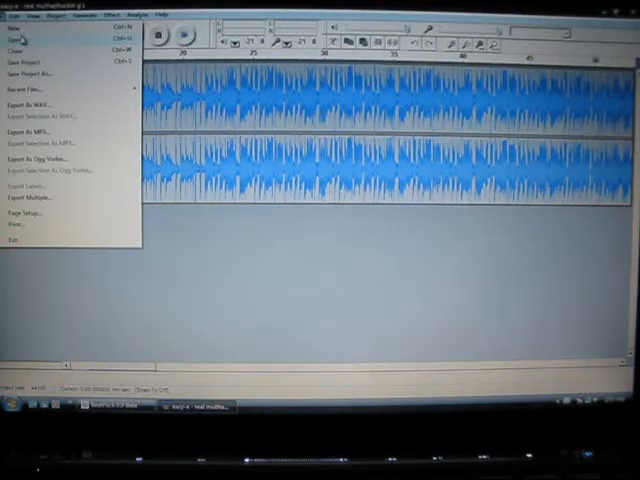
Bring up the File menu to start working on the song's opening section.
click(16, 28)
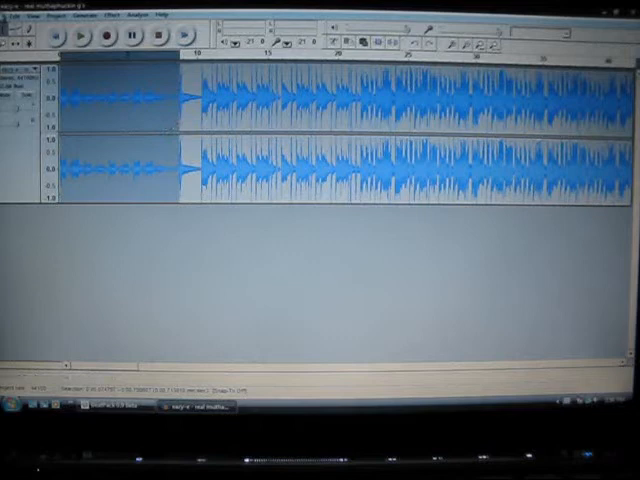
Export the selected opening section as the first WAV clip.
click(8, 14)
text(1)
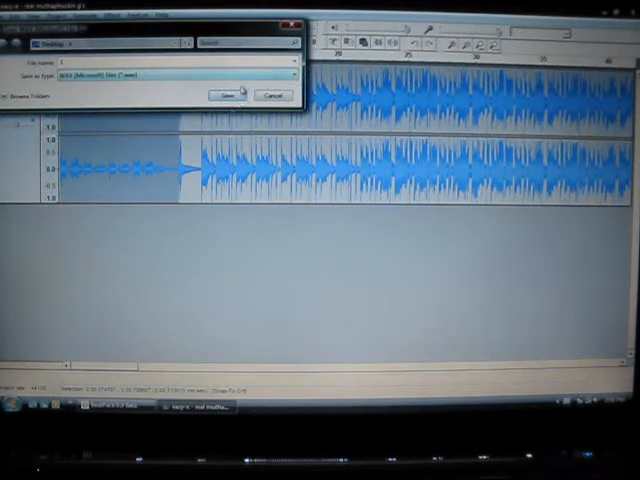
click(230, 96)
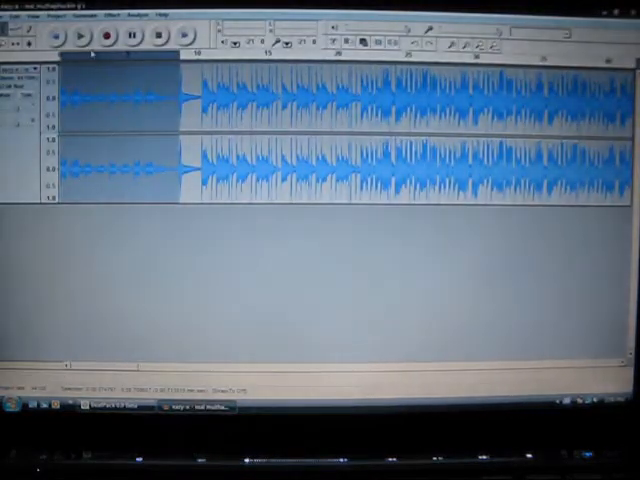
Select the stretch of waveform right after the first clip and reach the export choices.
click(68, 36)
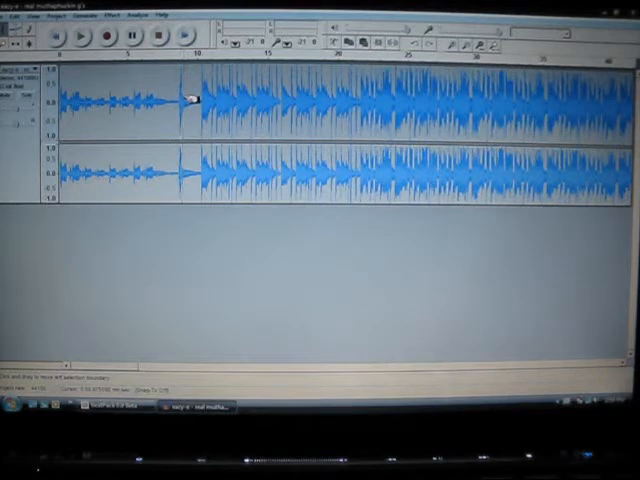
drag(190, 100, 290, 100)
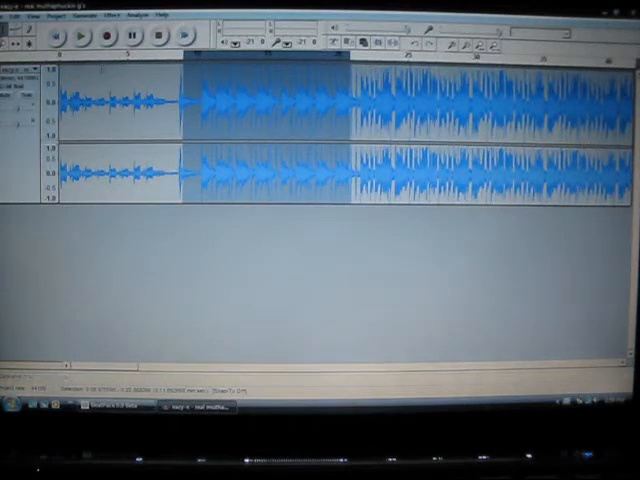
click(10, 14)
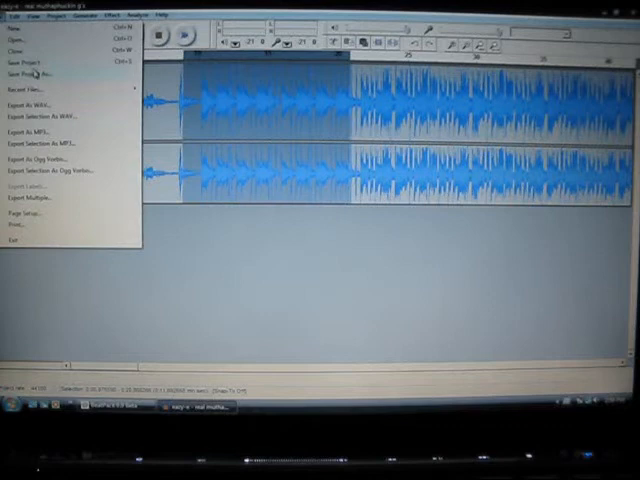